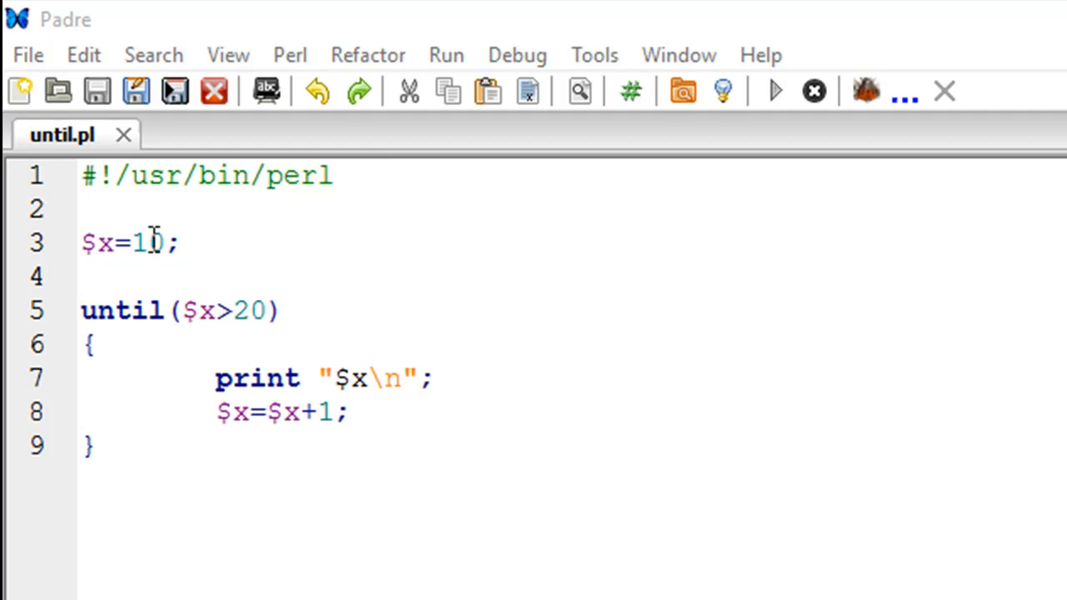
mouse_move(175, 282)
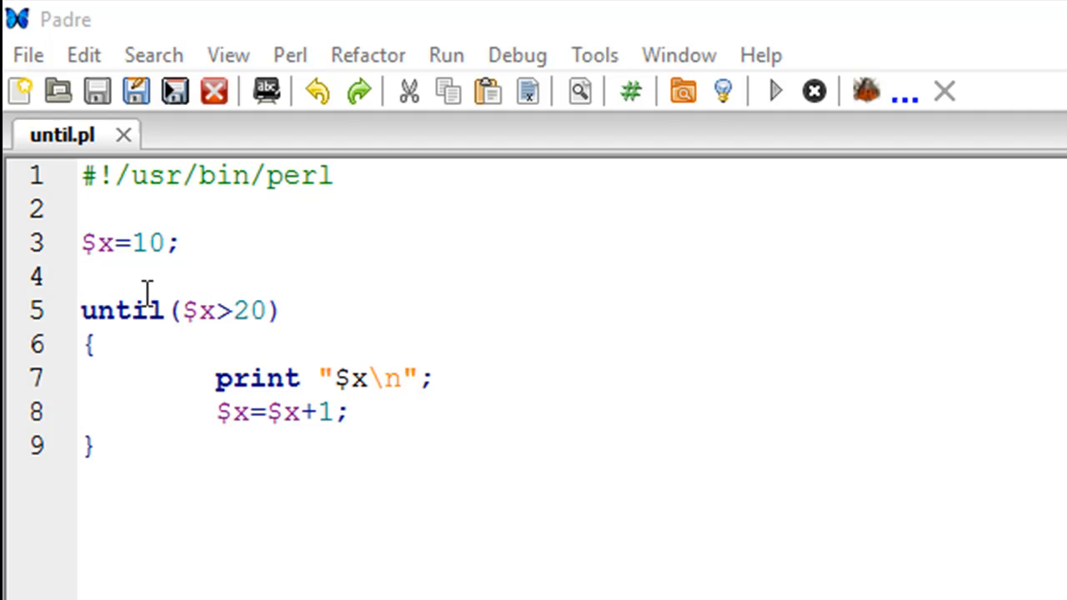
mouse_move(148, 331)
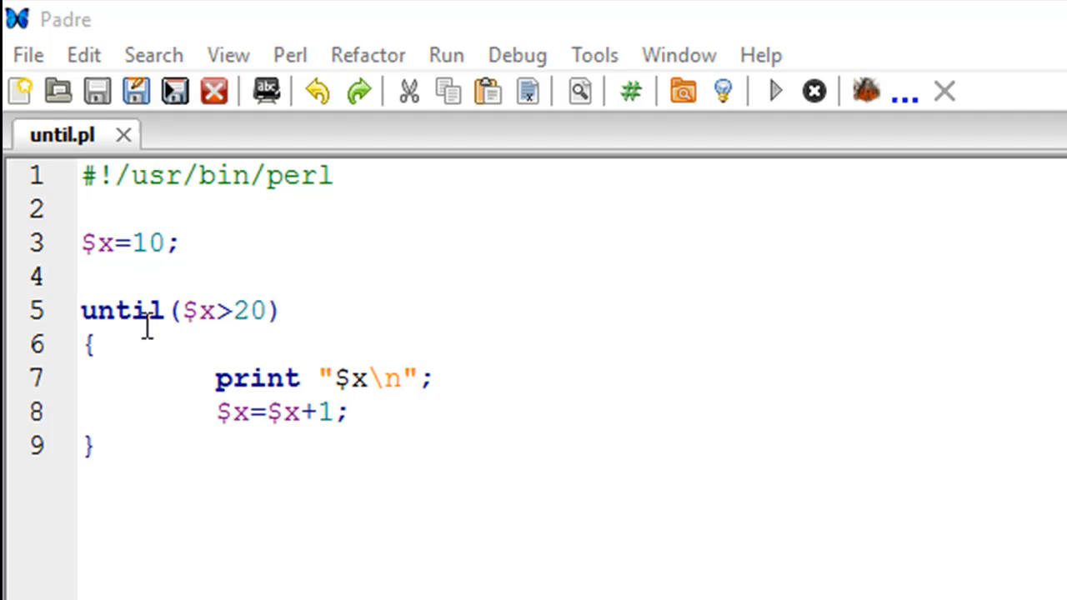
mouse_move(175, 312)
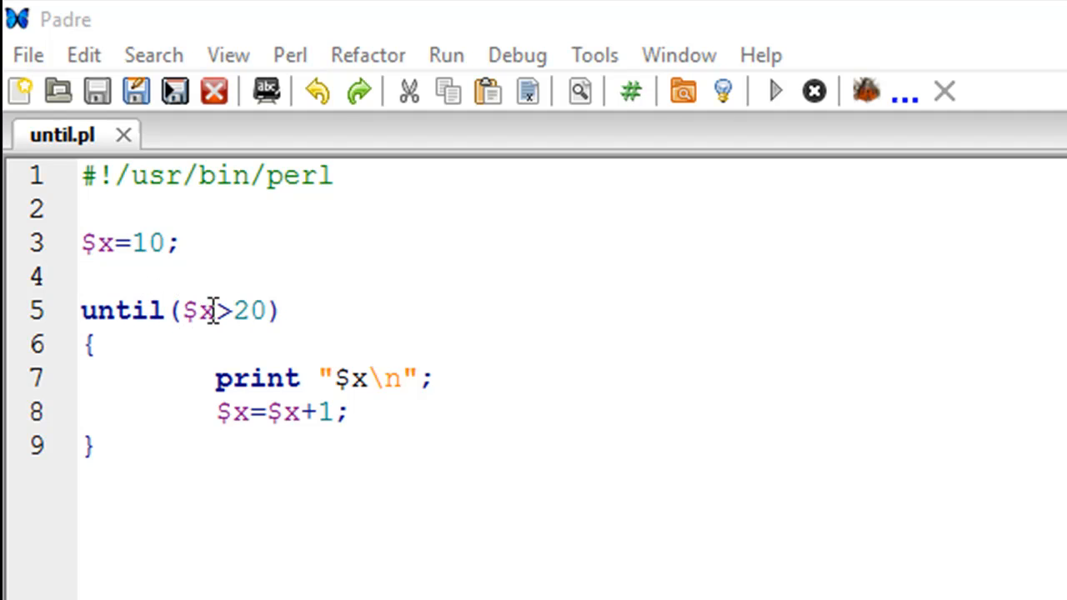
mouse_move(236, 327)
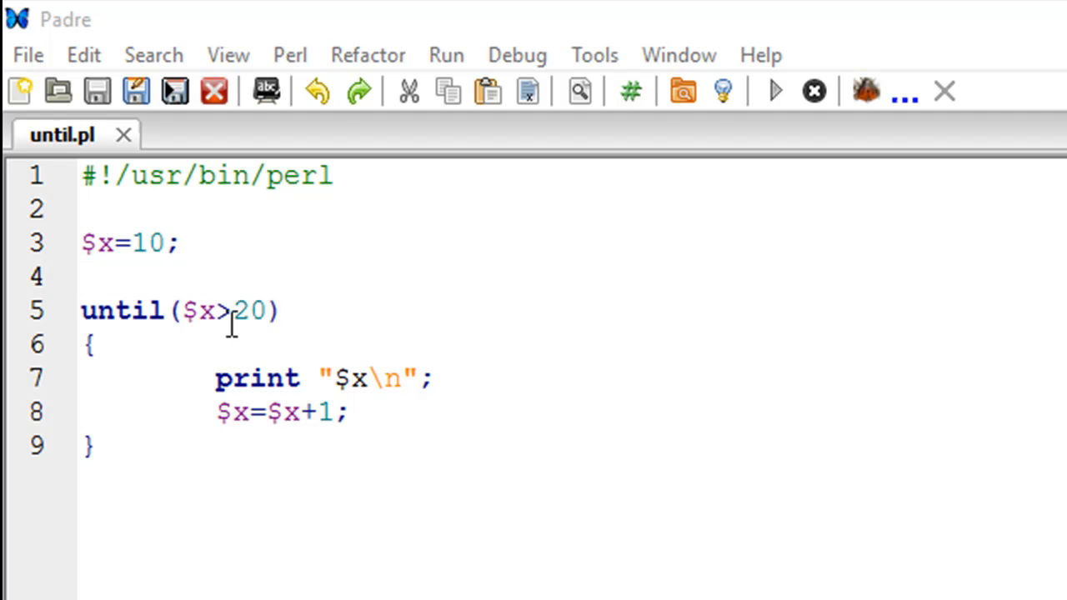
mouse_move(263, 333)
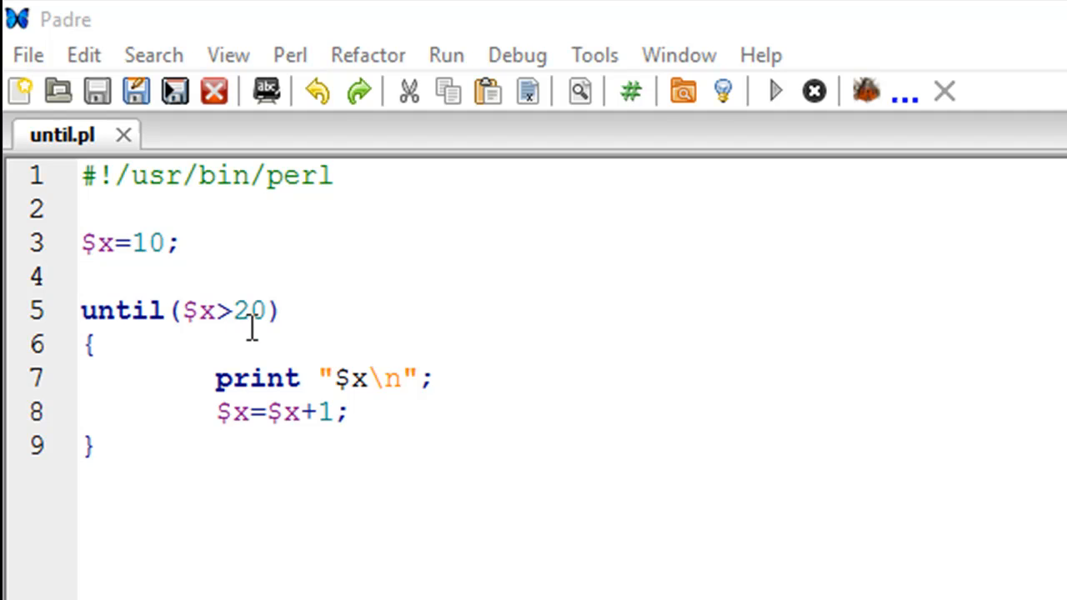
mouse_move(164, 259)
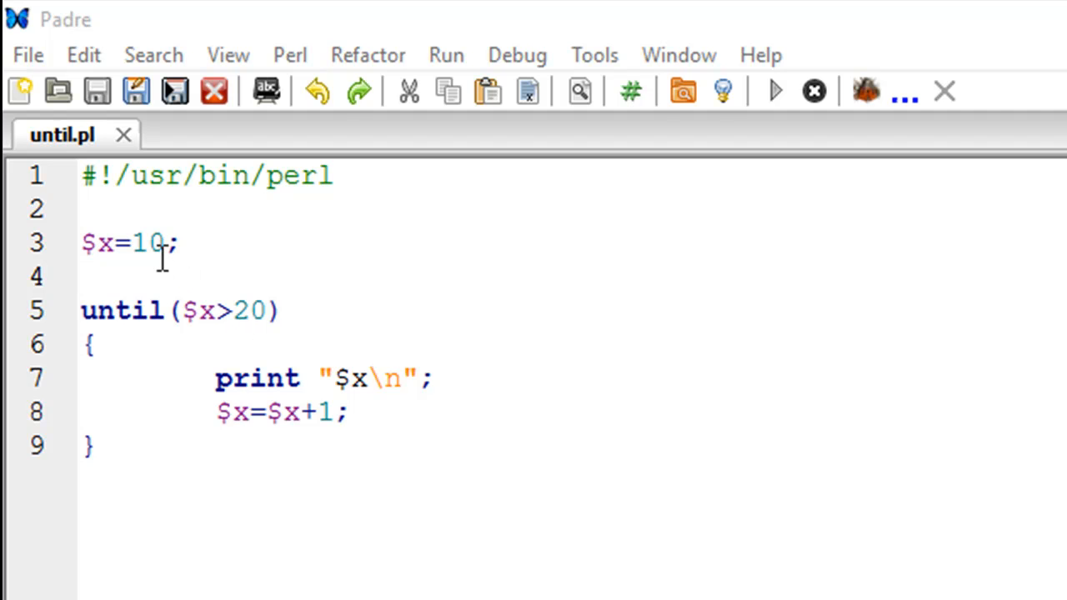
mouse_move(200, 280)
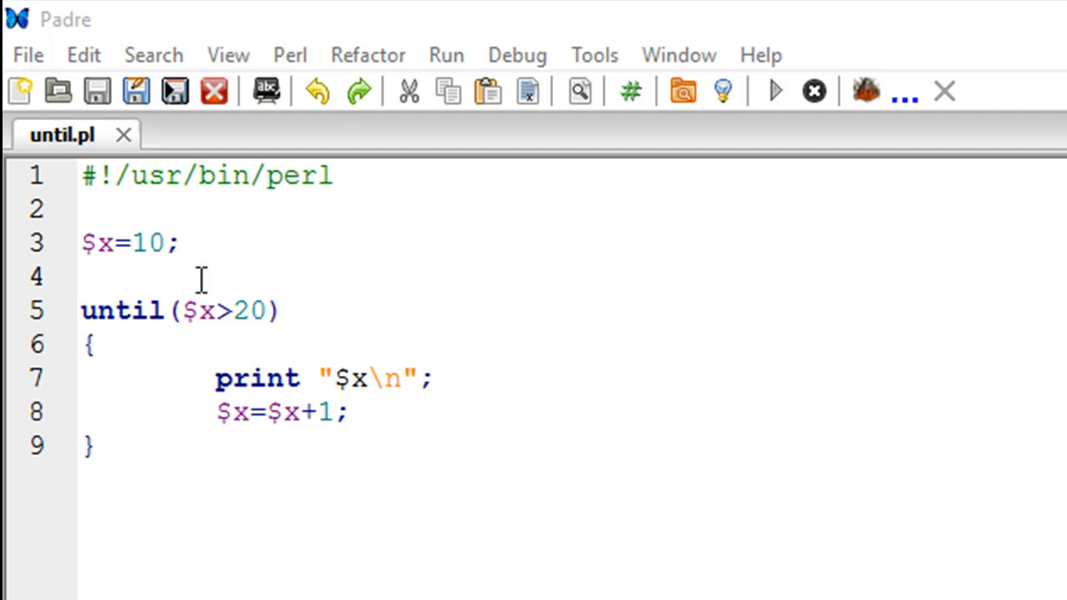
mouse_move(208, 327)
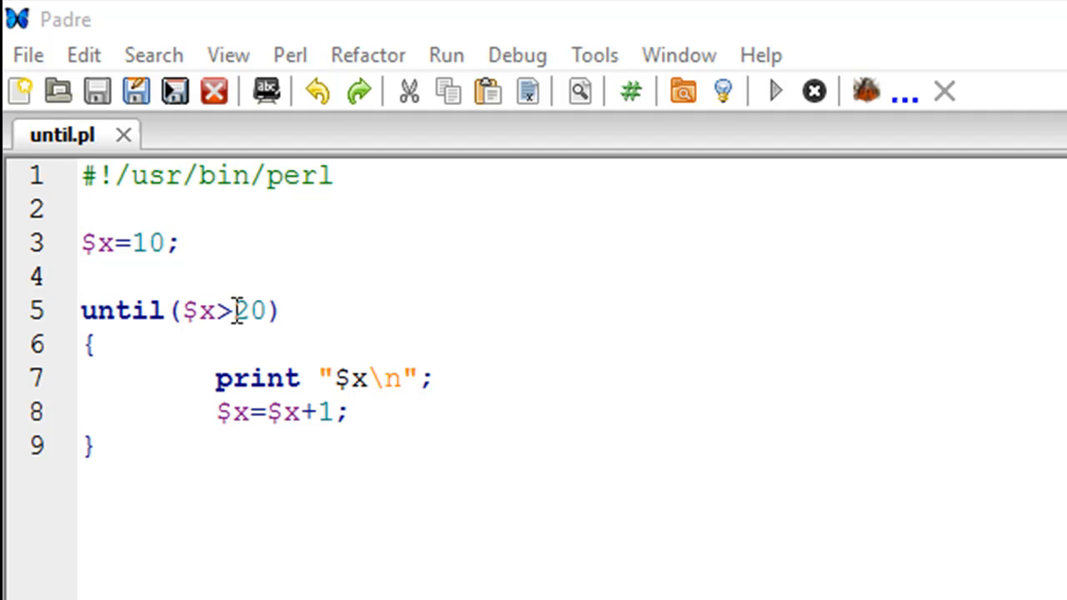
mouse_move(130, 361)
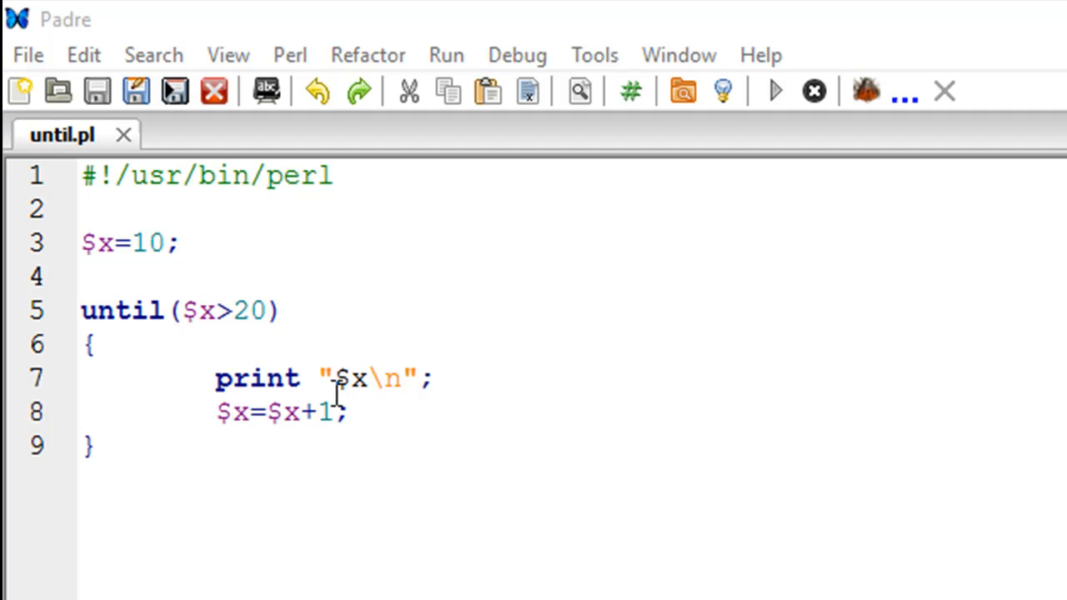
mouse_move(392, 387)
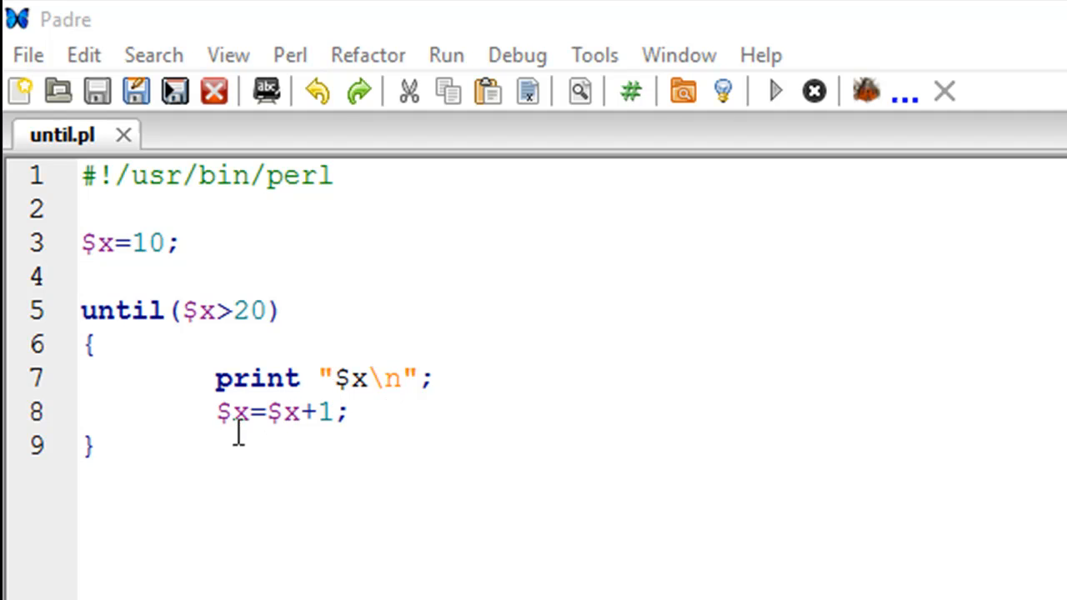
mouse_move(253, 433)
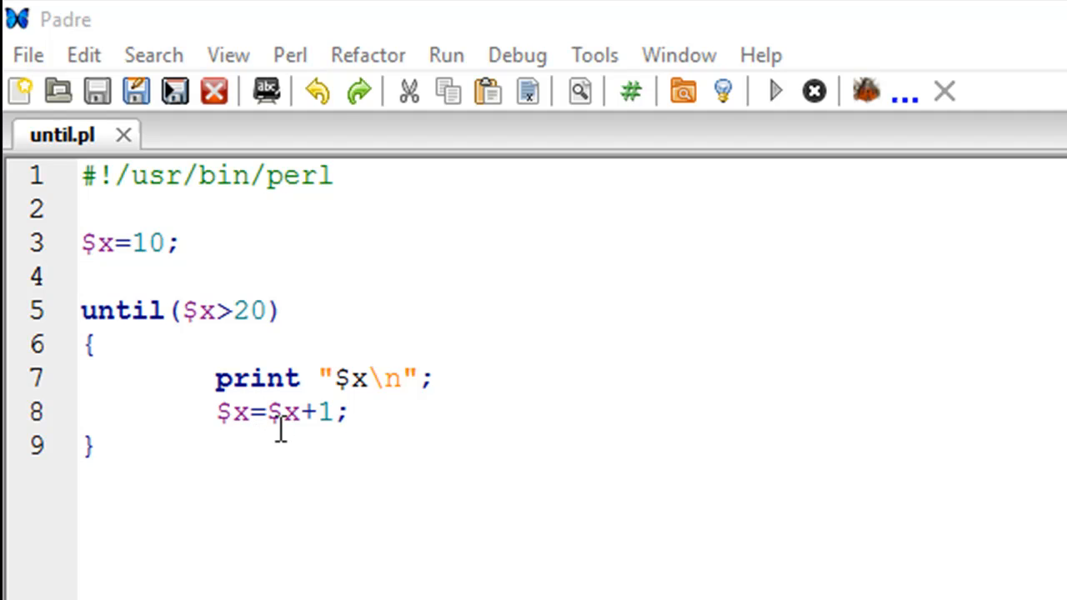
mouse_move(260, 401)
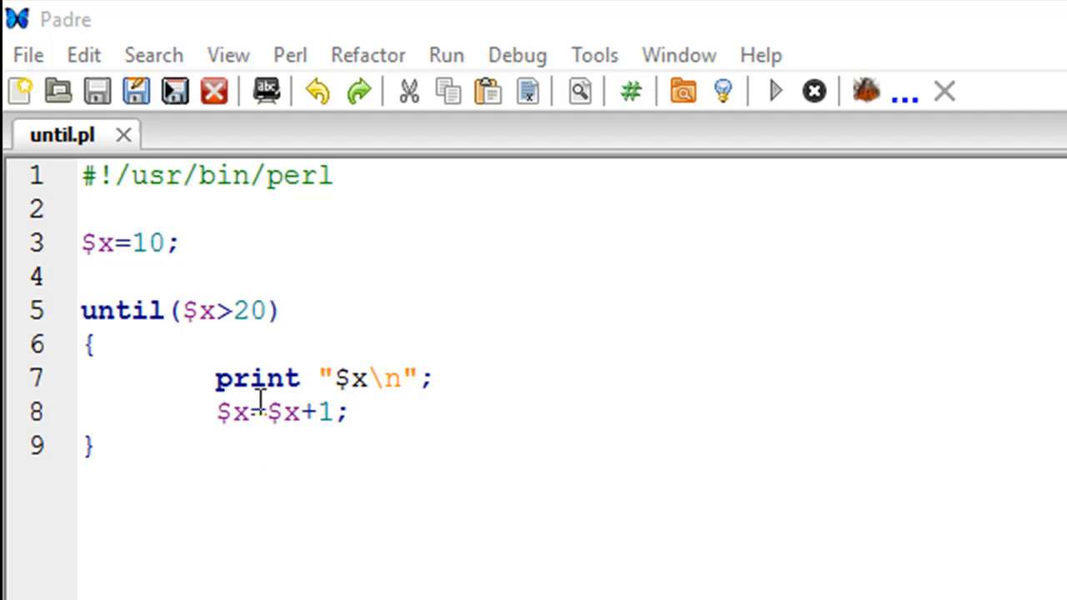
mouse_move(174, 359)
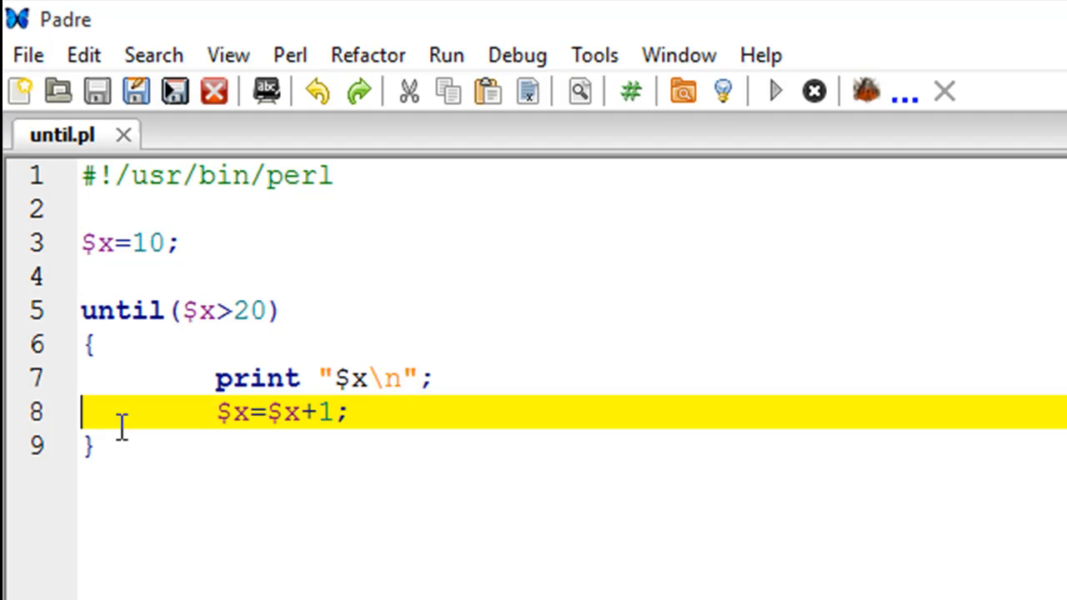
Change the until condition to $x>=20 and rerun until.pl, printing 10 through 19
click(770, 91)
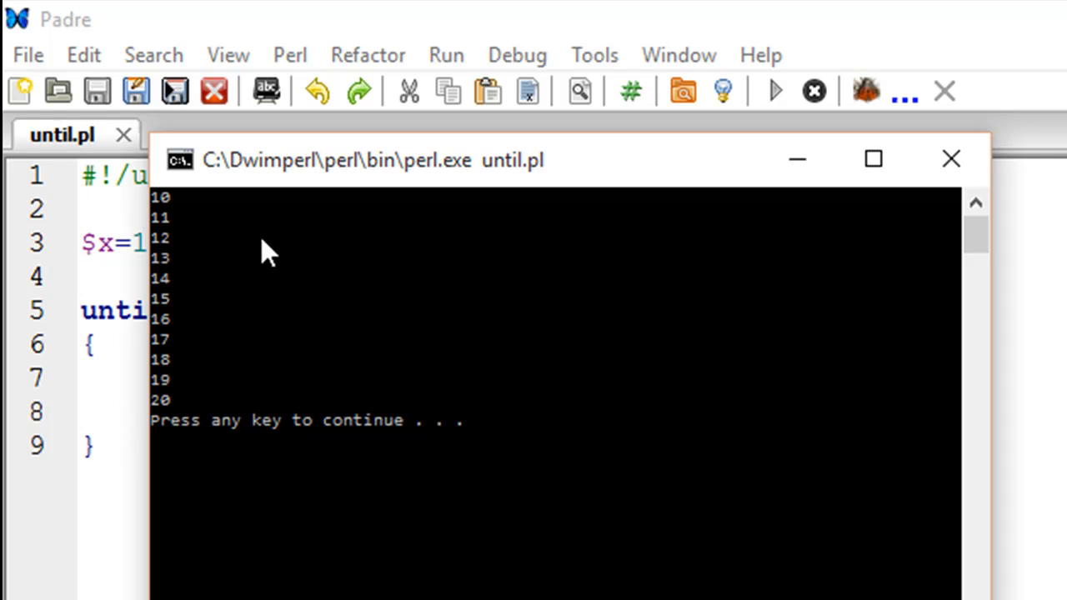
mouse_move(204, 232)
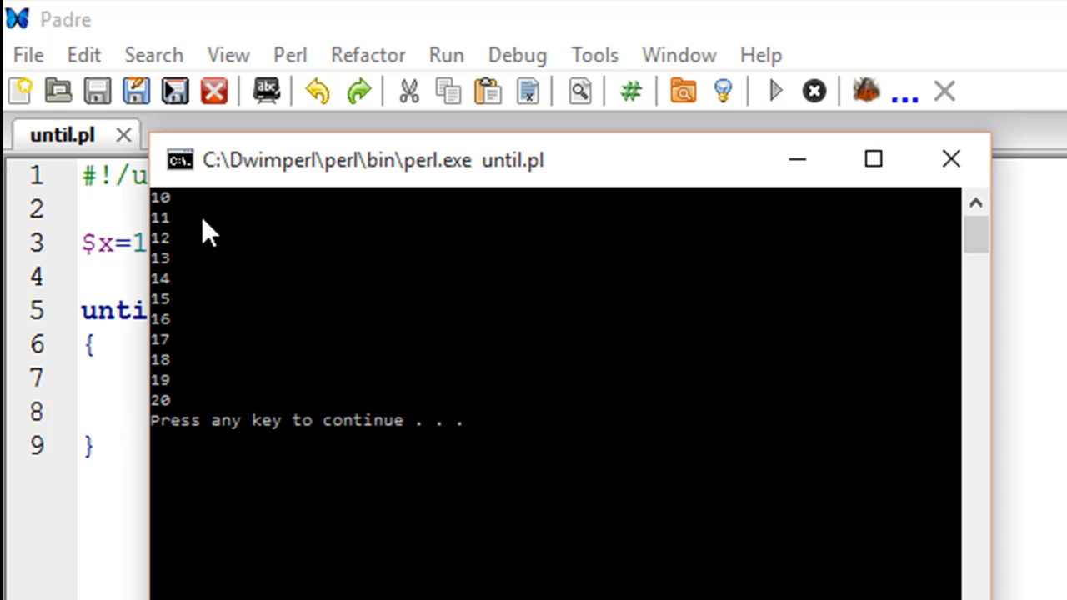
mouse_move(216, 397)
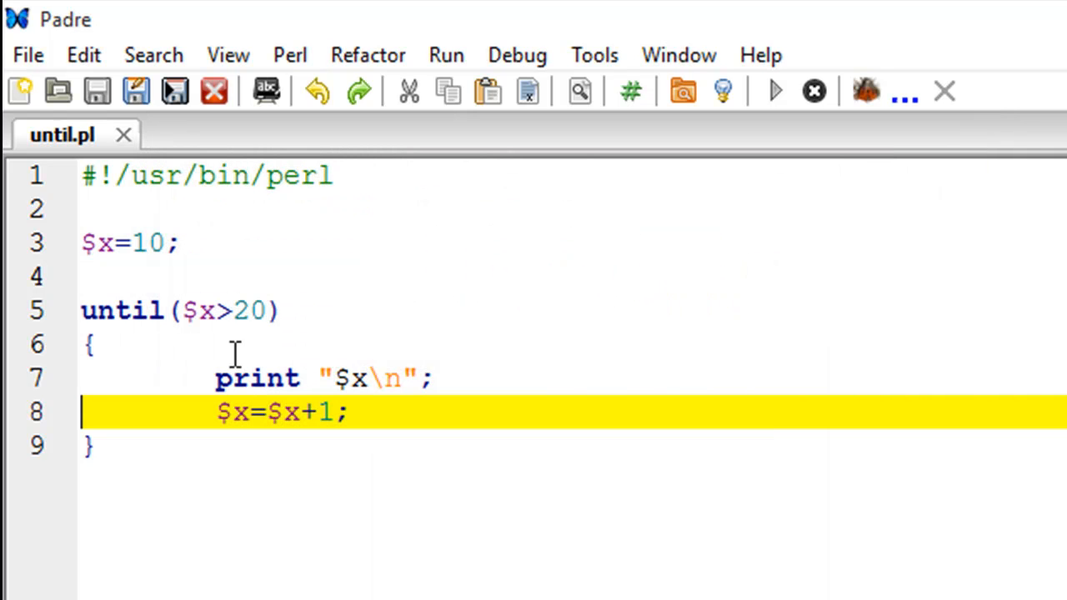
click(237, 311)
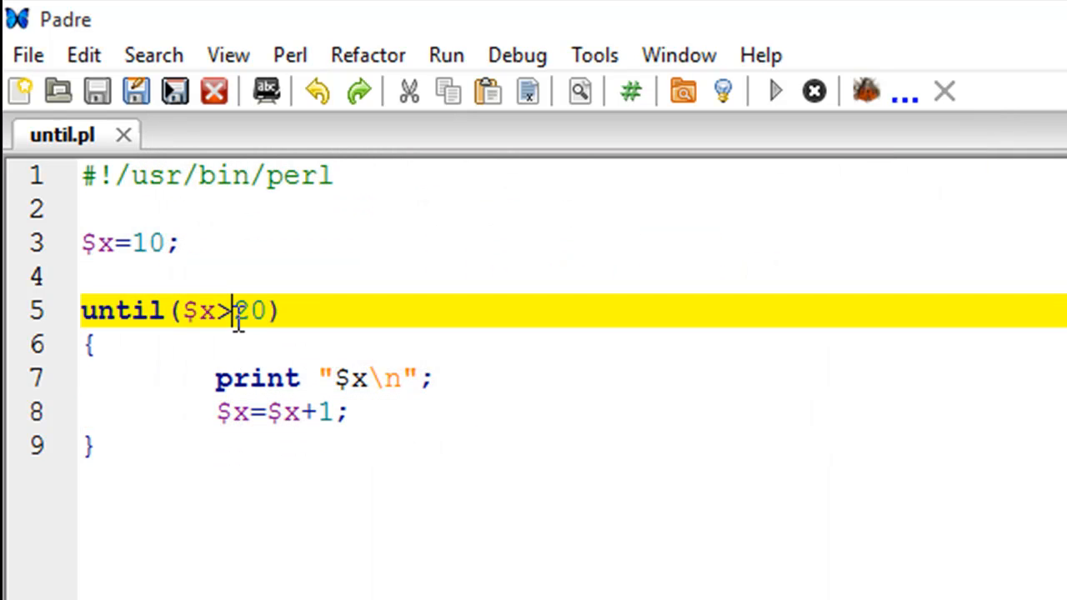
text(=)
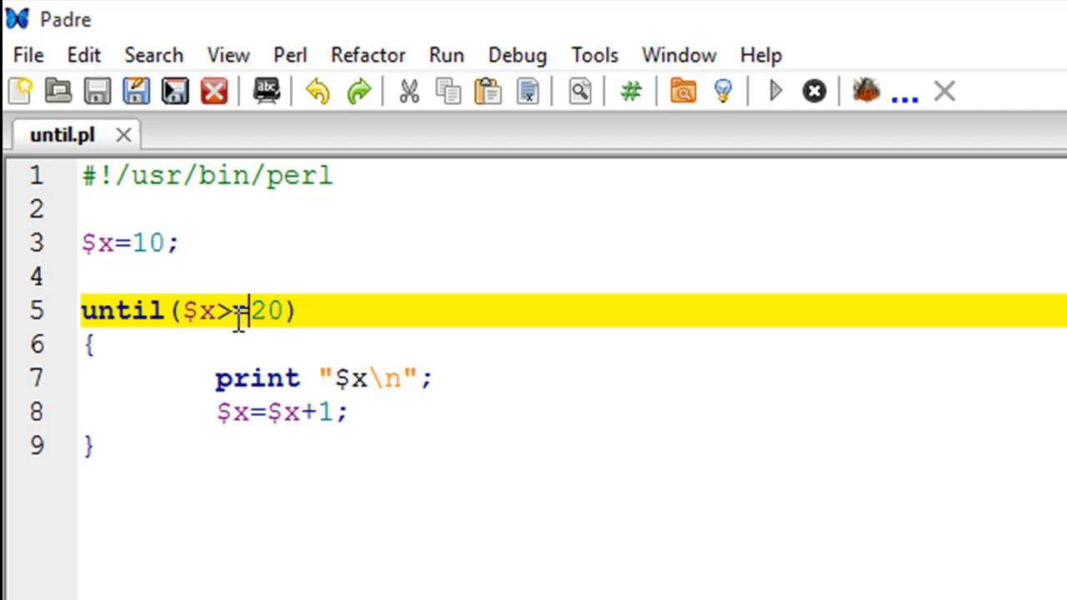
click(771, 90)
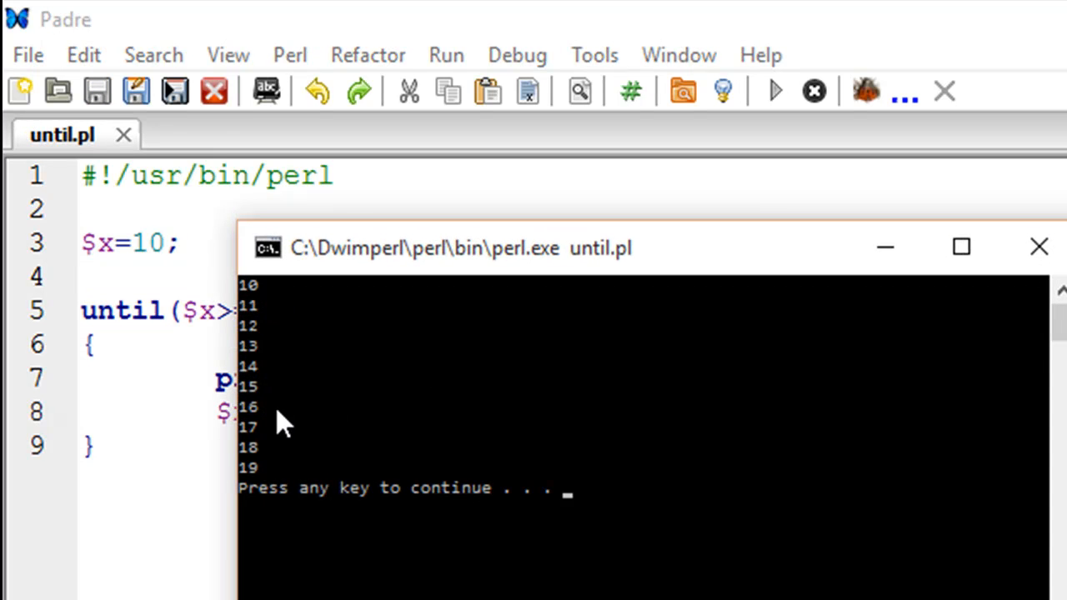
mouse_move(284, 397)
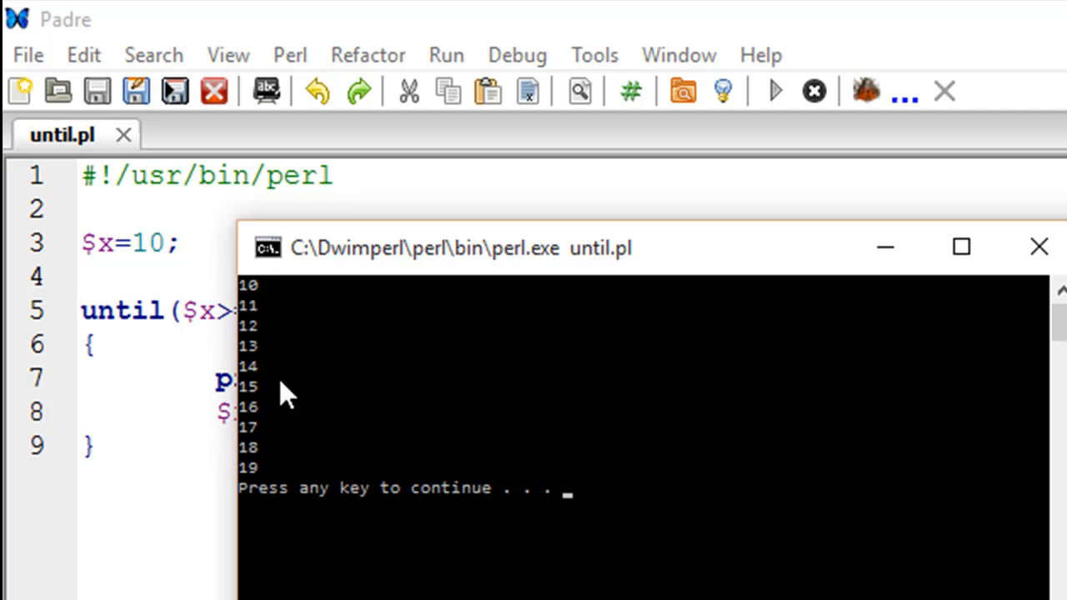